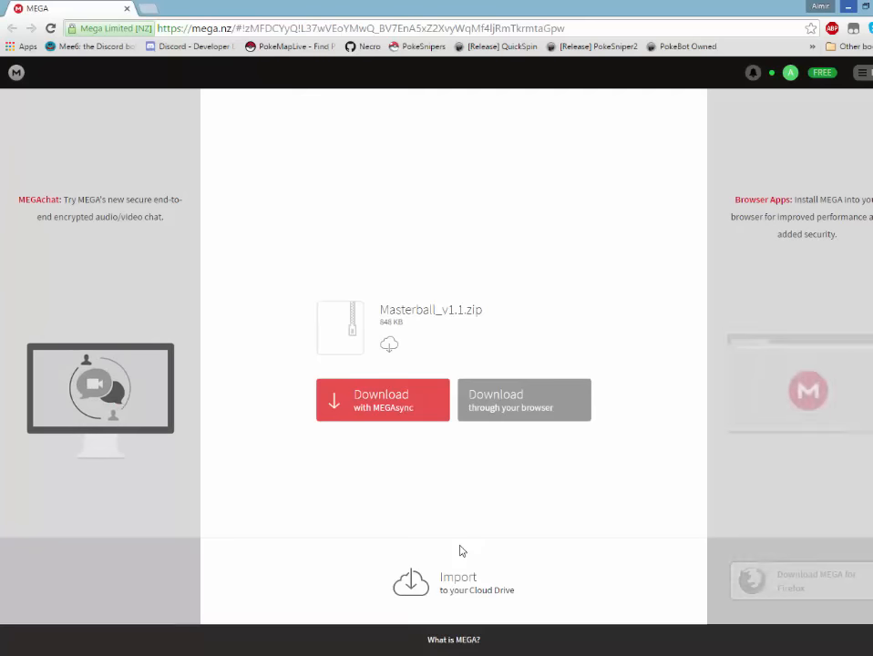
mouse_move(545, 401)
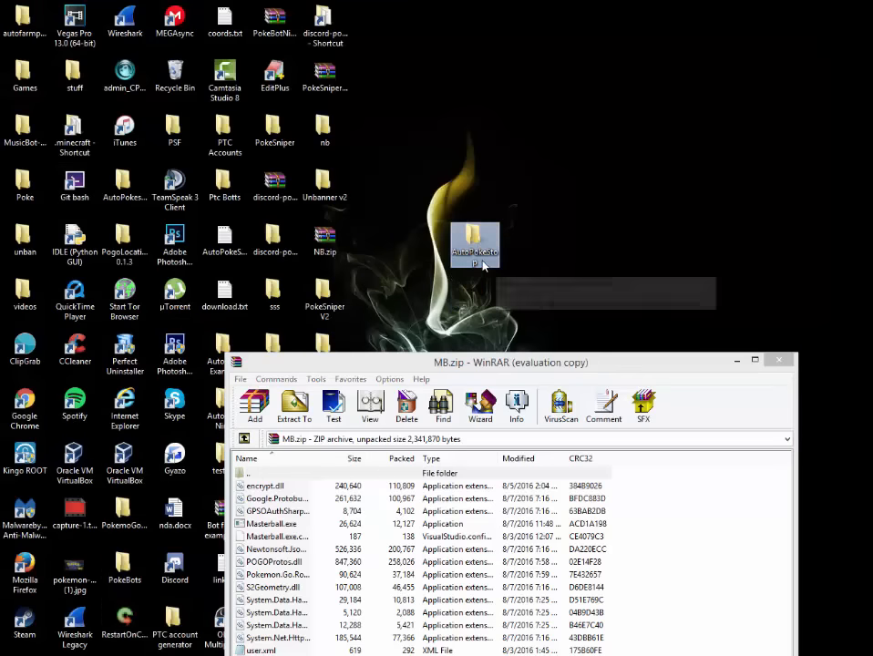
mouse_move(475, 244)
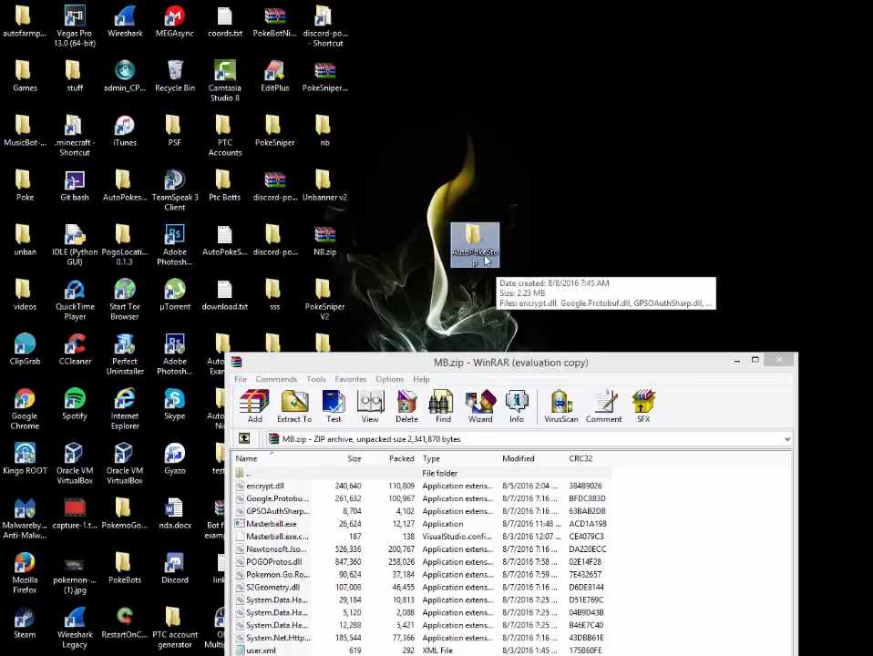
- Select all 14 files in MB.zip, drag them into AutoPokeStop, and close WinRAR
left_click_drag(510, 362, 510, 321)
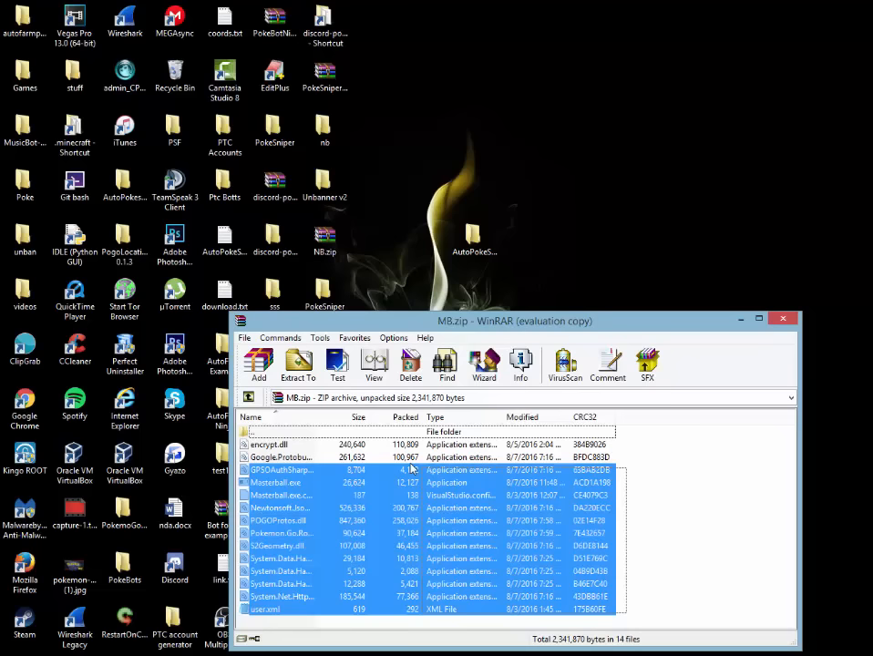
key("ctrl+a")
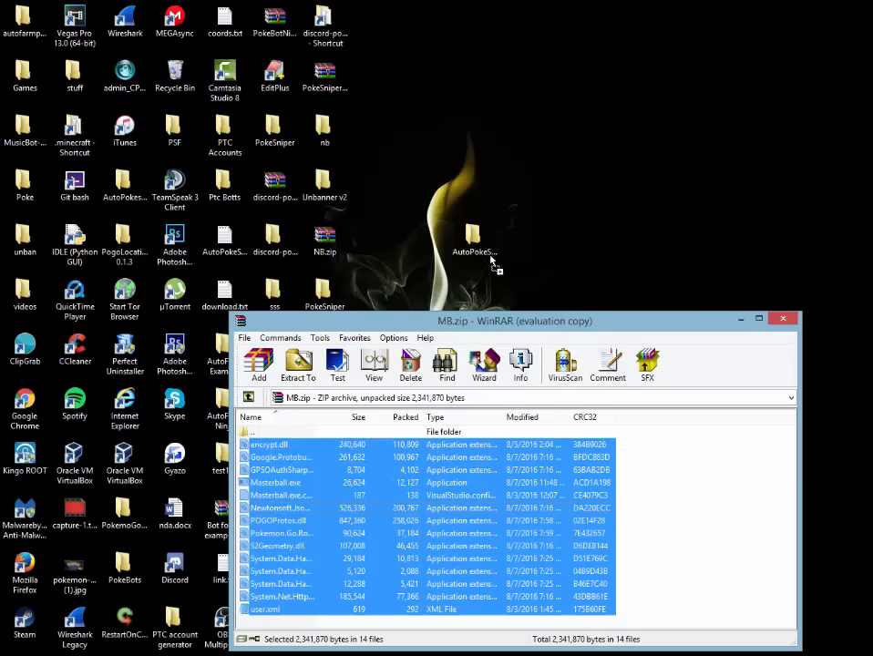
mouse_move(761, 318)
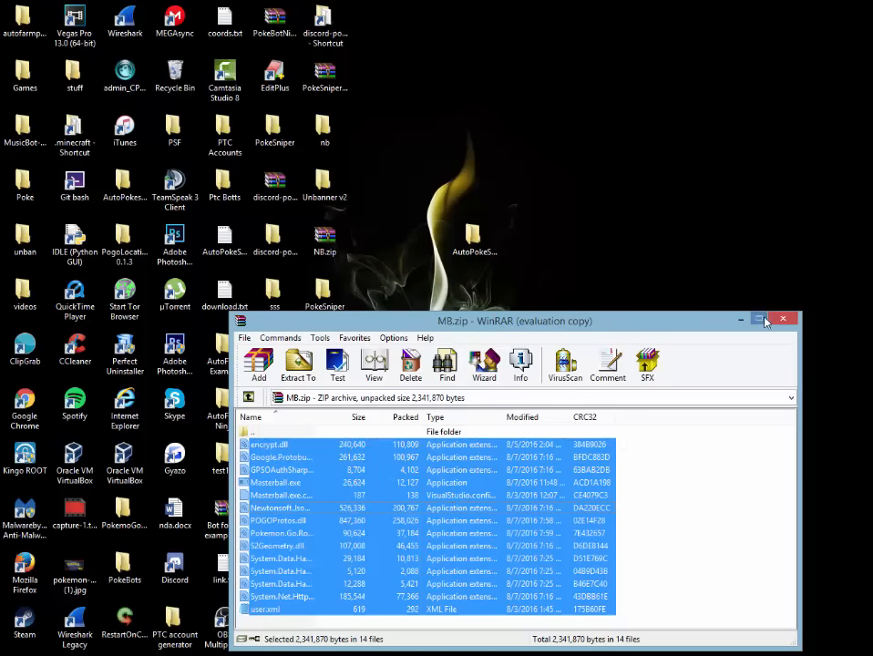
left_click(760, 320)
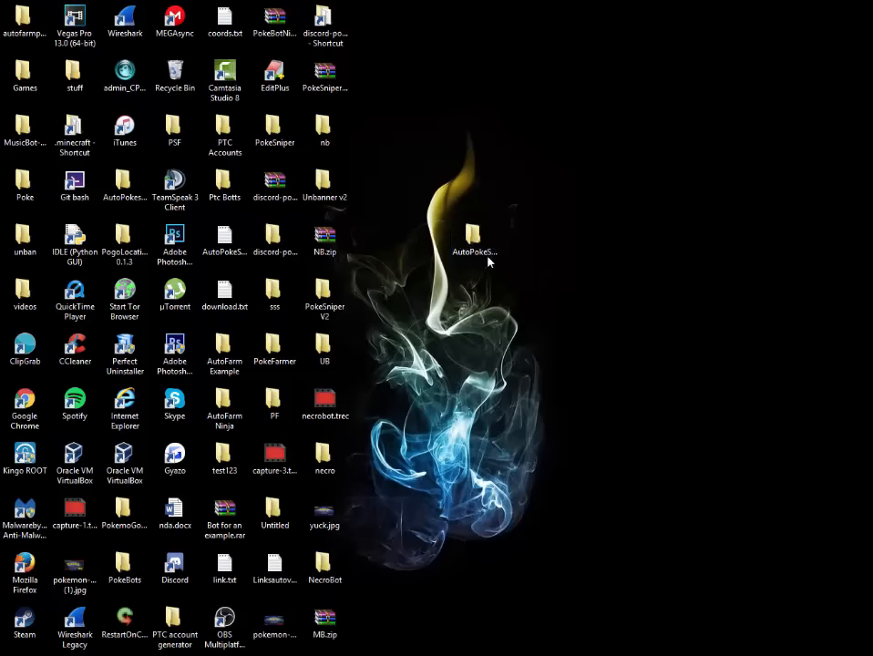
- Open the AutoPokeStop folder and load user.xml in Notepad
double_click(471, 237)
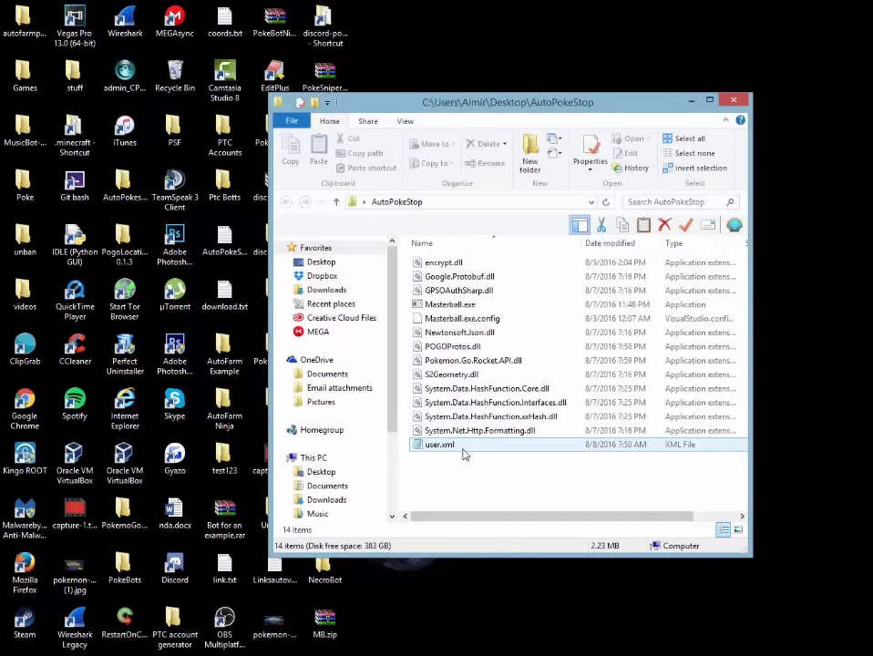
mouse_move(440, 445)
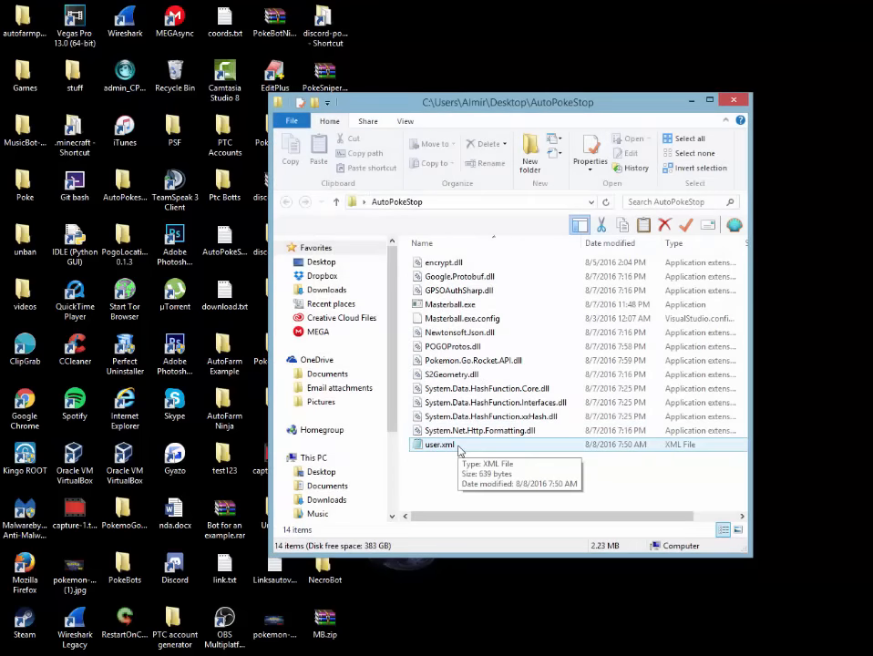
left_click(439, 445)
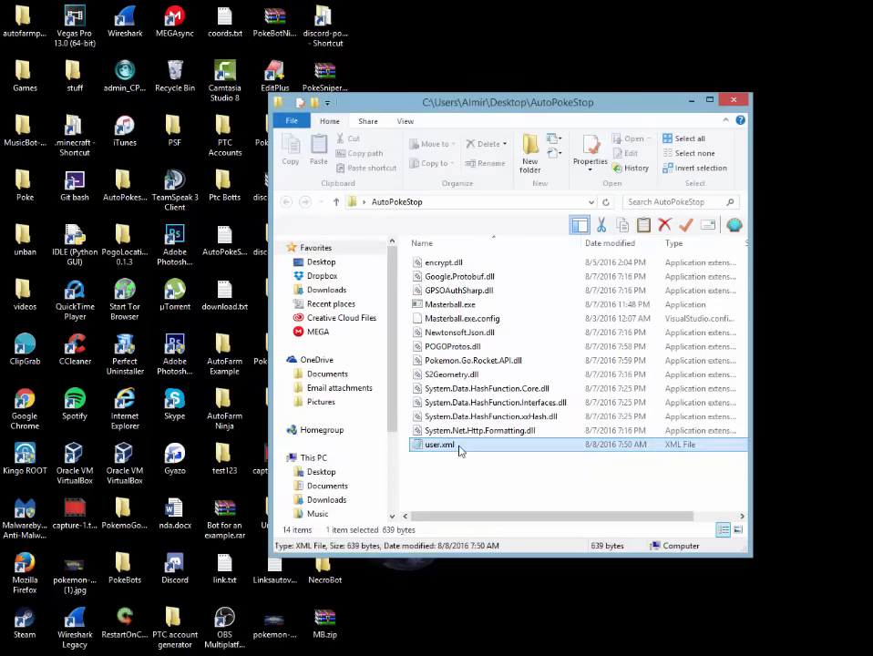
double_click(439, 445)
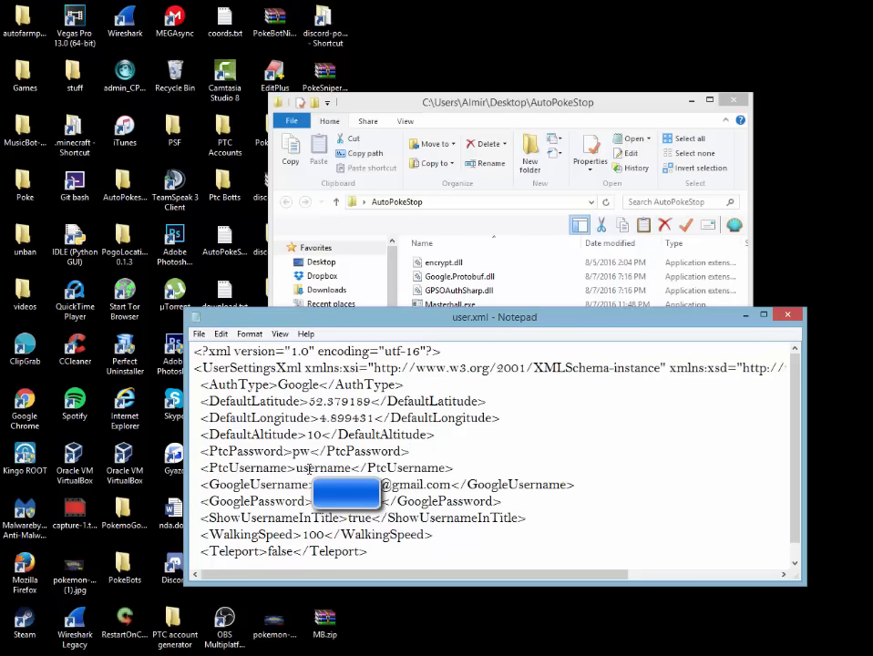
- Change WalkingSpeed from 100 to 120 in user.xml, then save and close Notepad
double_click(301, 451)
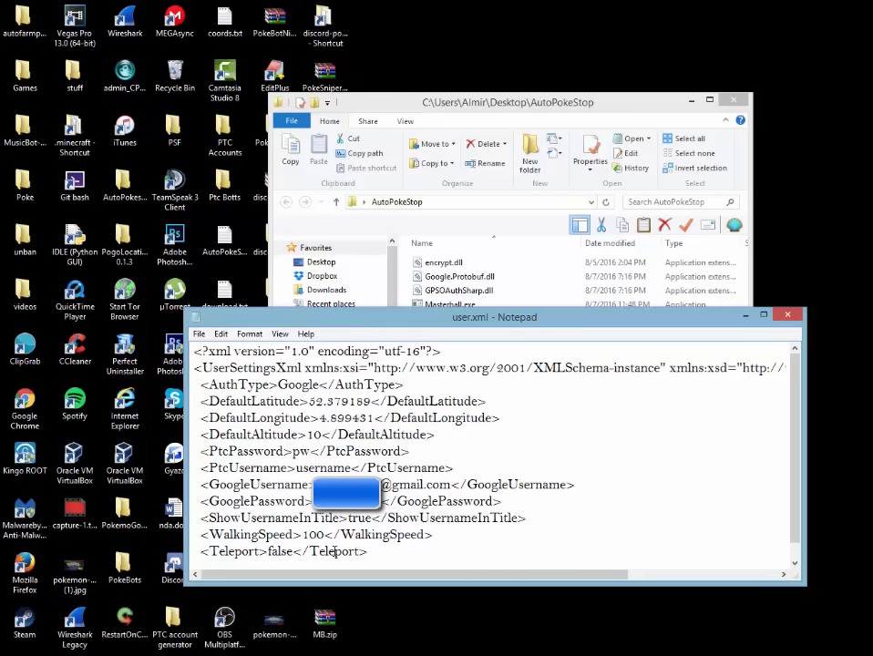
double_click(314, 534)
type("2")
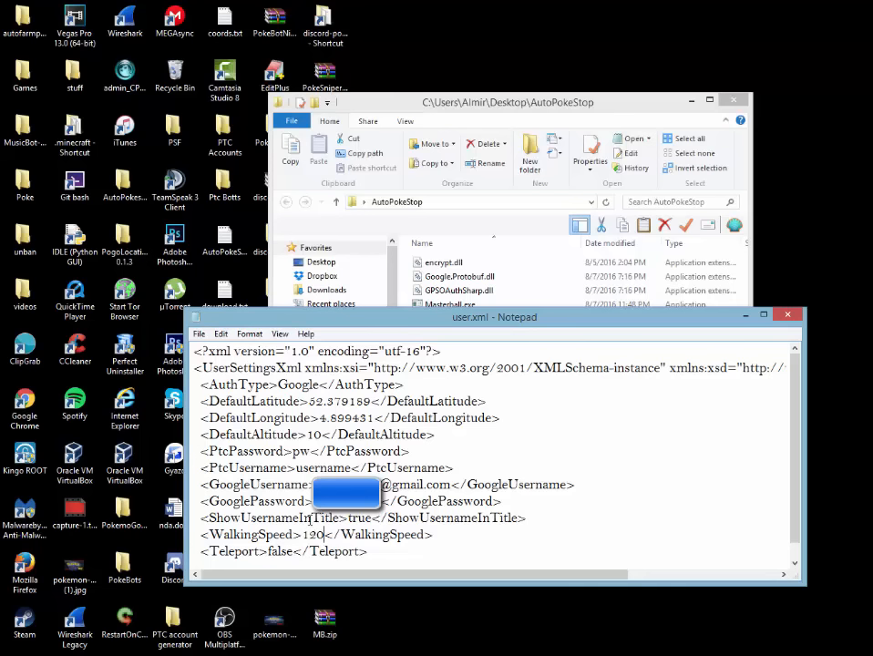
left_click(198, 333)
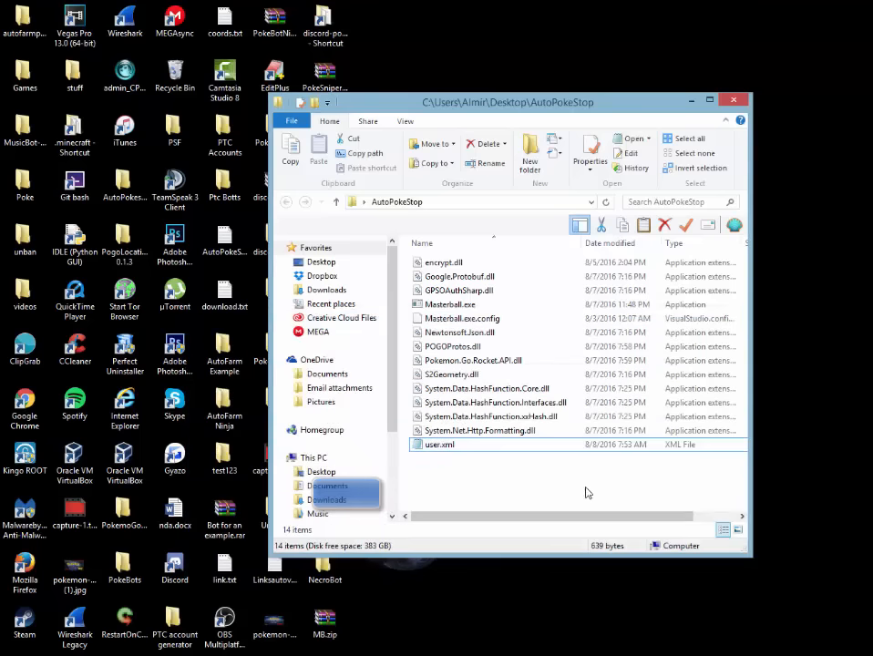
- Launch Masterball.exe from the AutoPokeStop folder
left_click(450, 303)
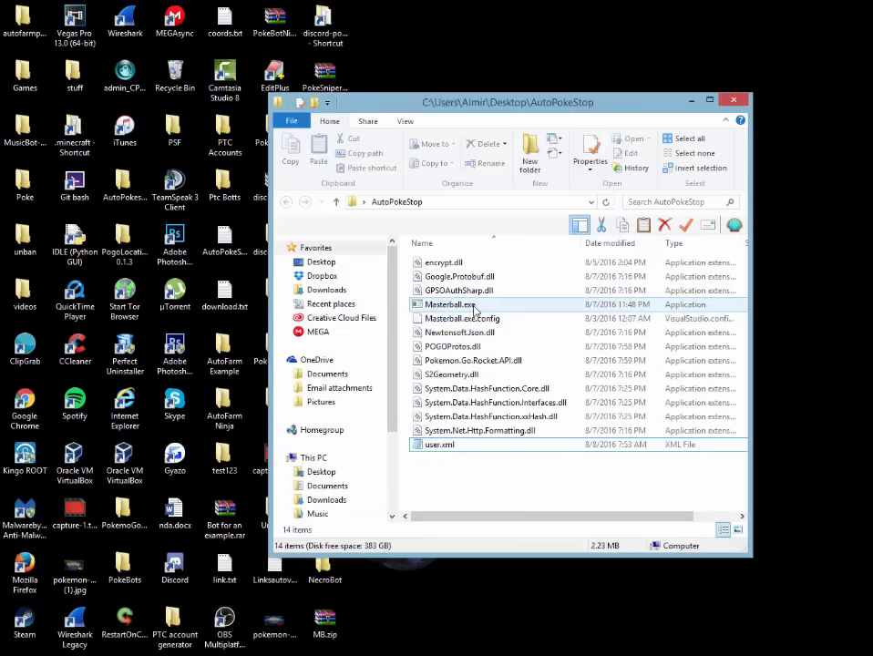
double_click(448, 304)
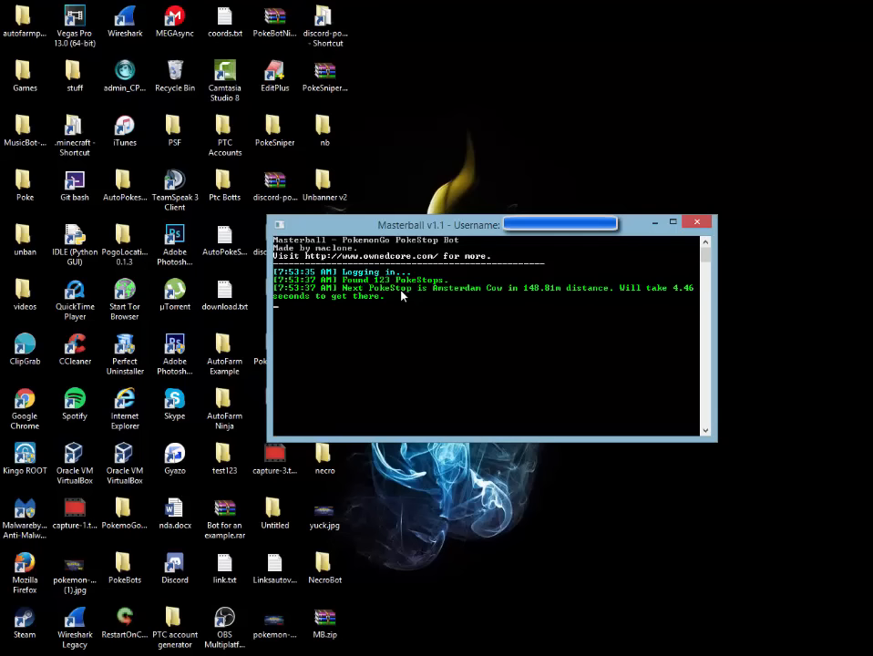
mouse_move(531, 289)
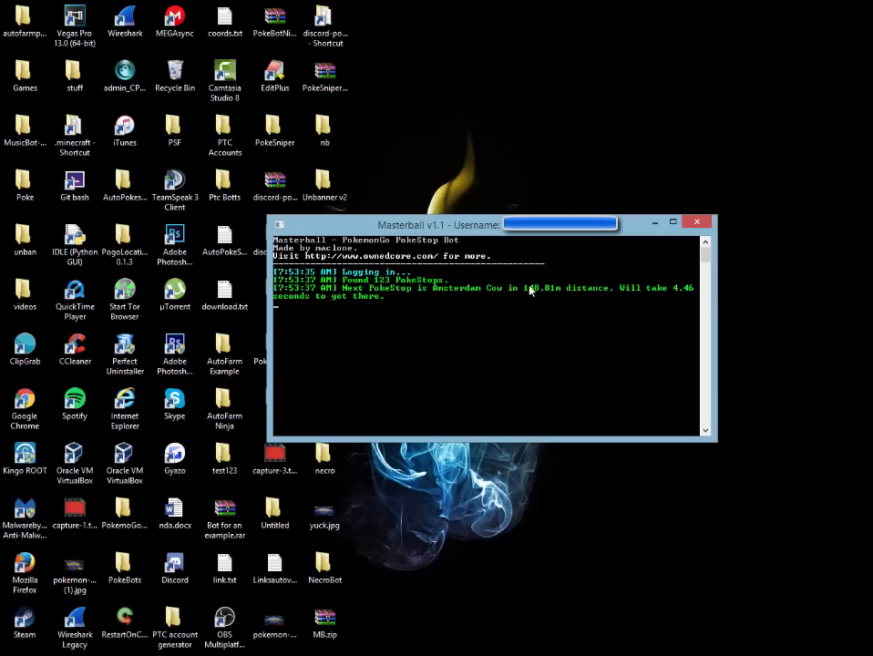
mouse_move(633, 301)
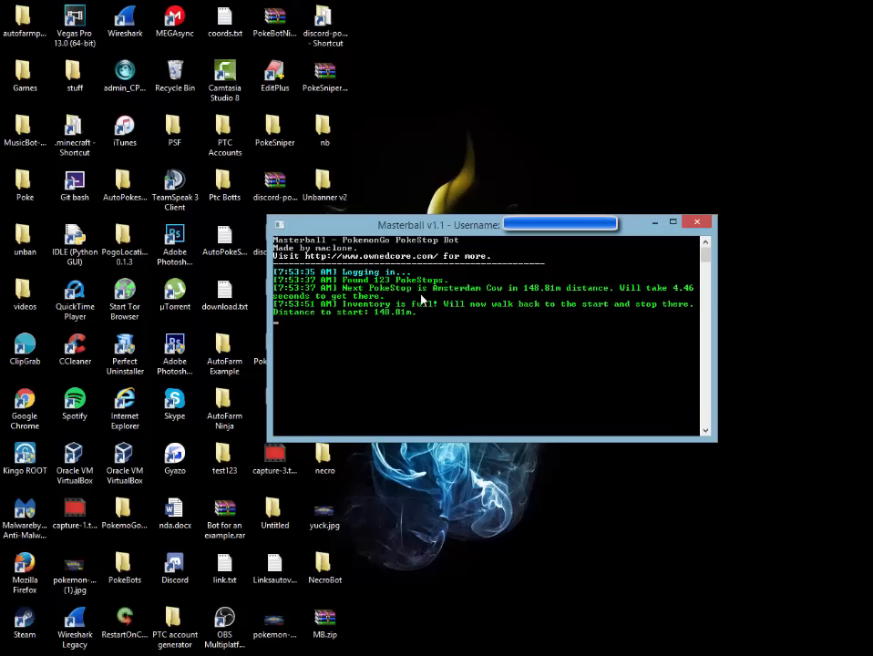
mouse_move(366, 316)
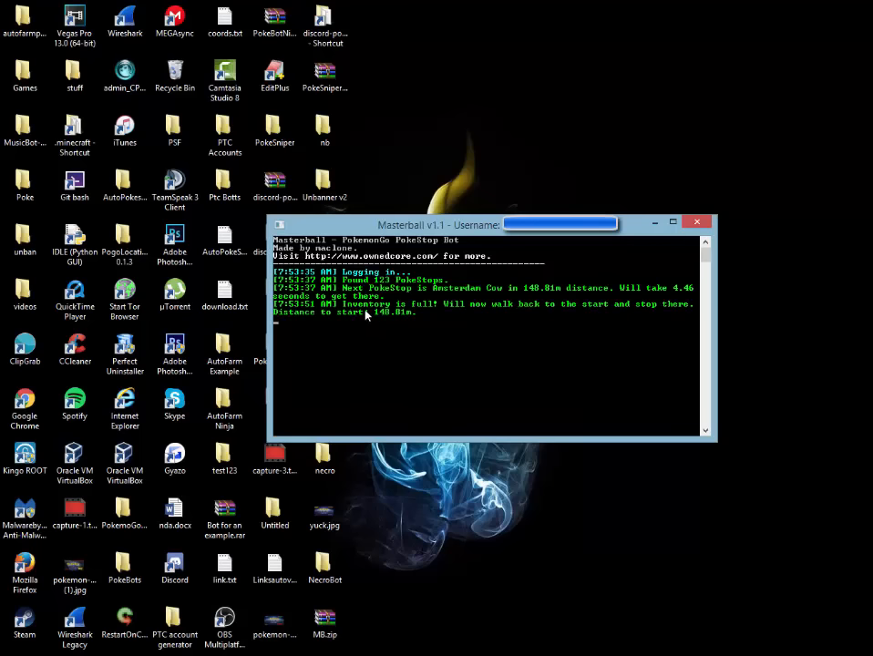
mouse_move(607, 338)
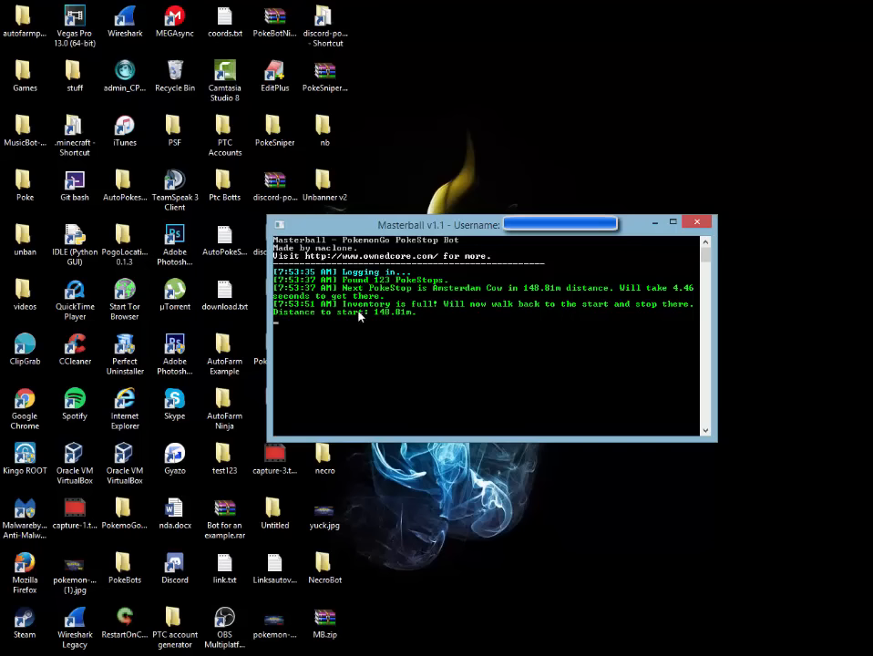
mouse_move(506, 376)
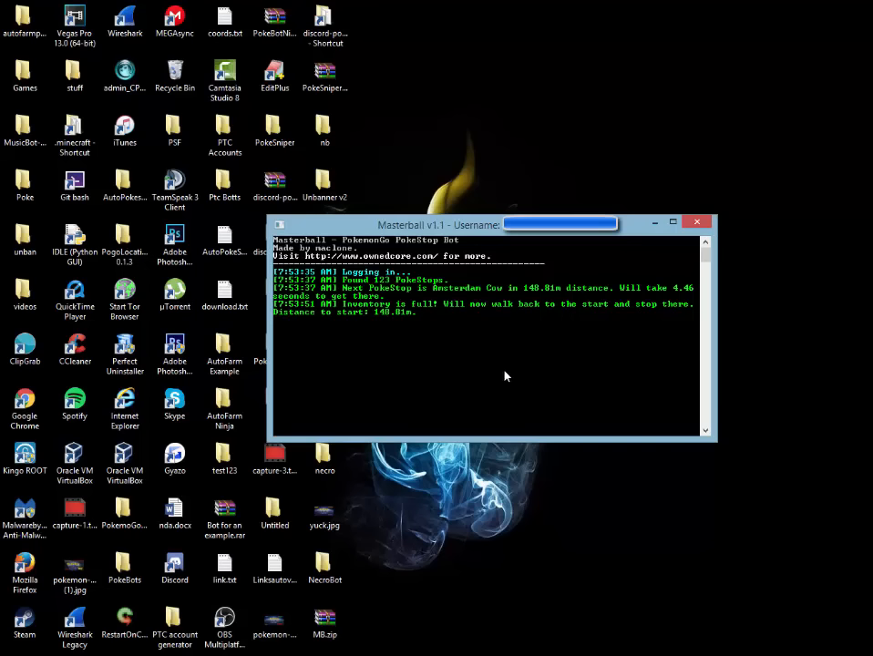
mouse_move(562, 370)
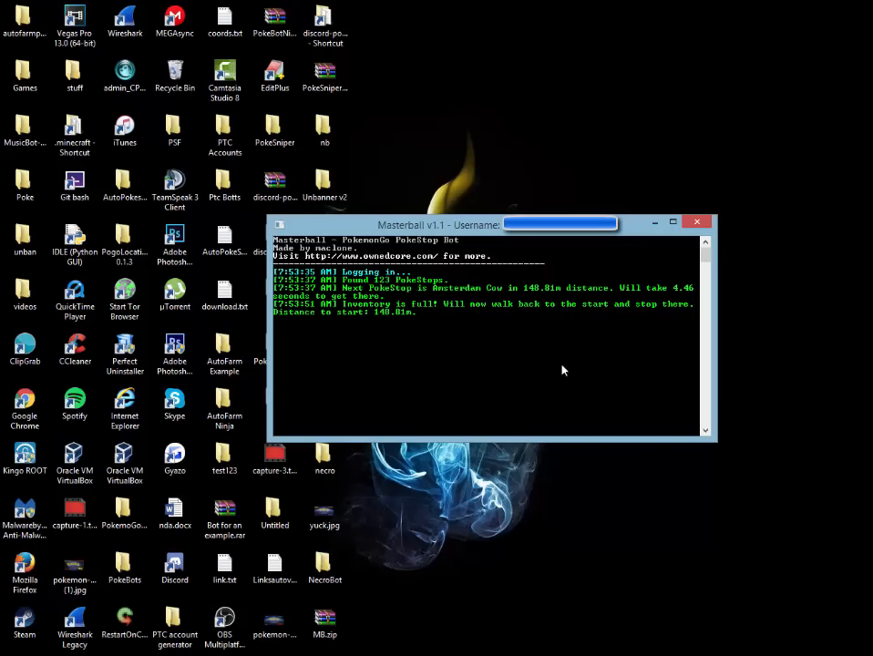
mouse_move(399, 341)
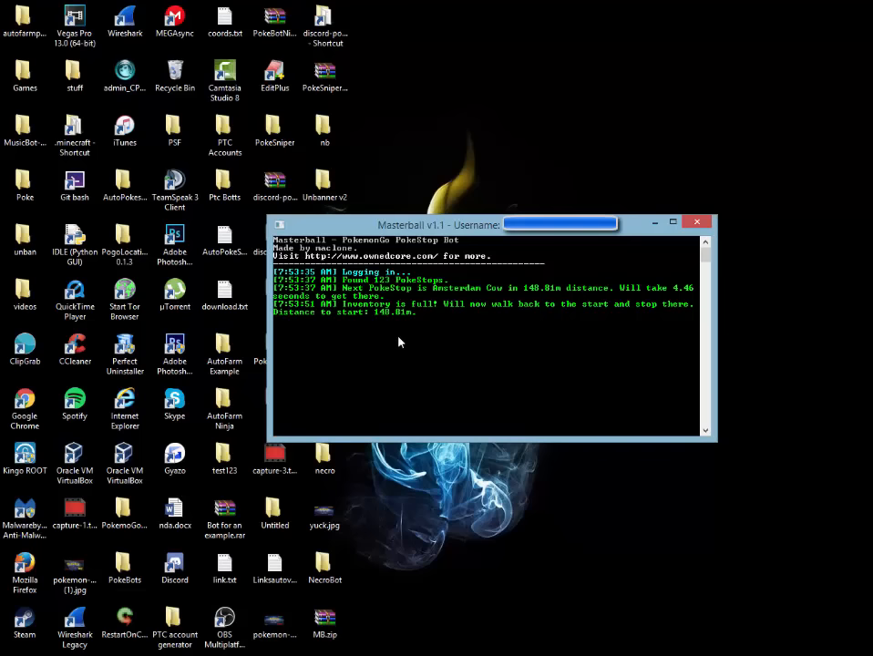
mouse_move(512, 355)
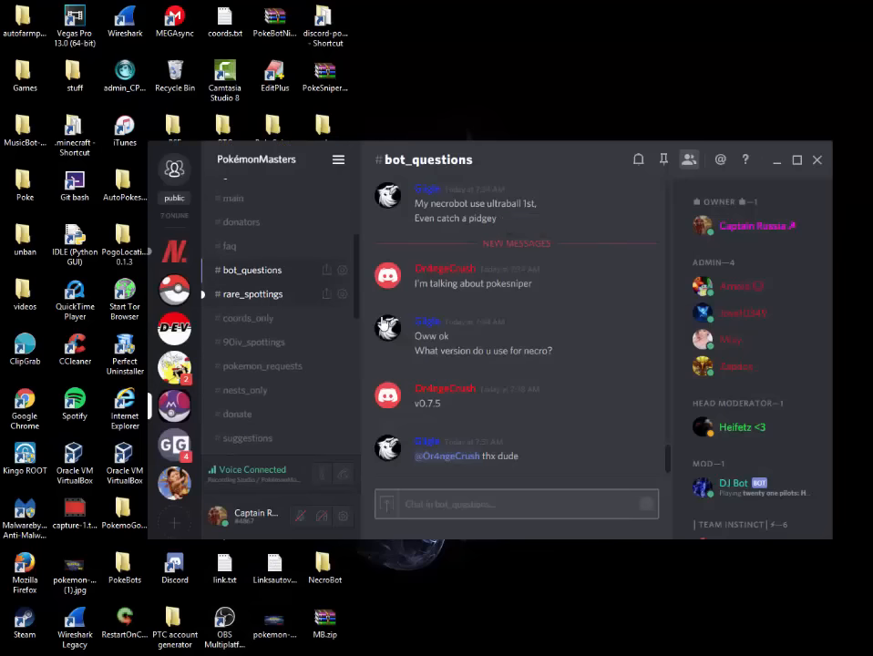
- Browse the #rare_spottings channel, then minimize Discord to show the bot console
left_click(252, 293)
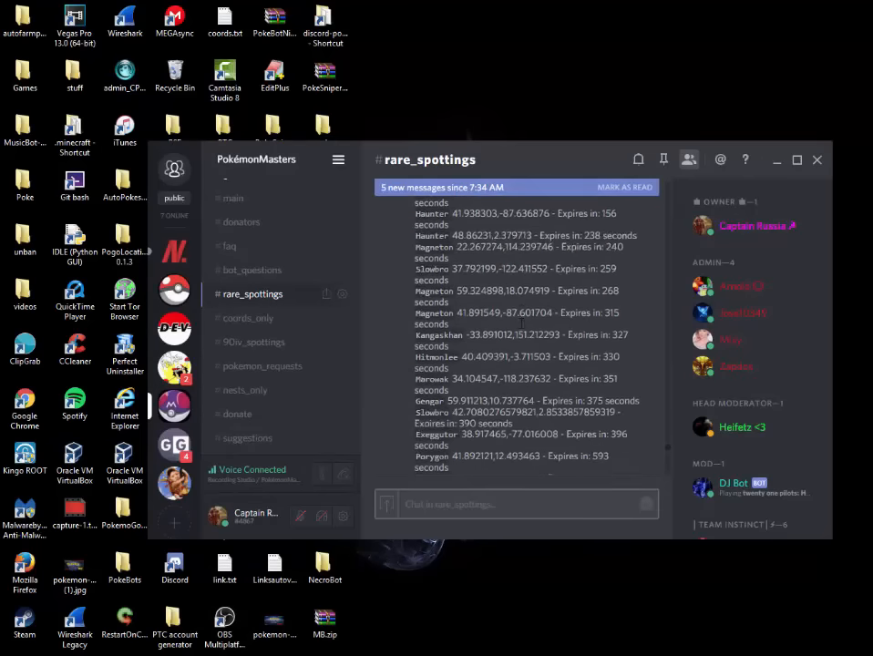
scroll("down", 3)
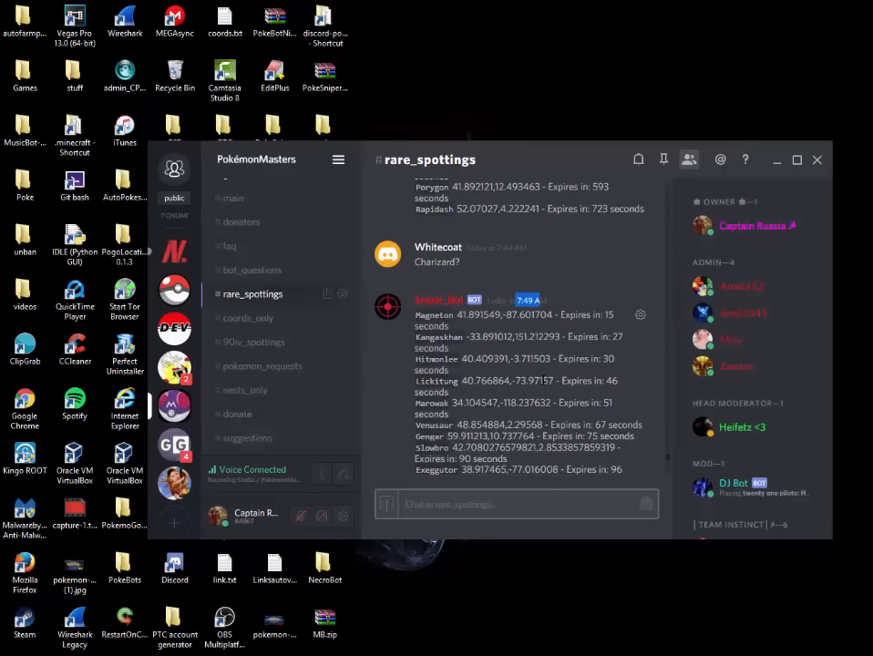
scroll("down", 3)
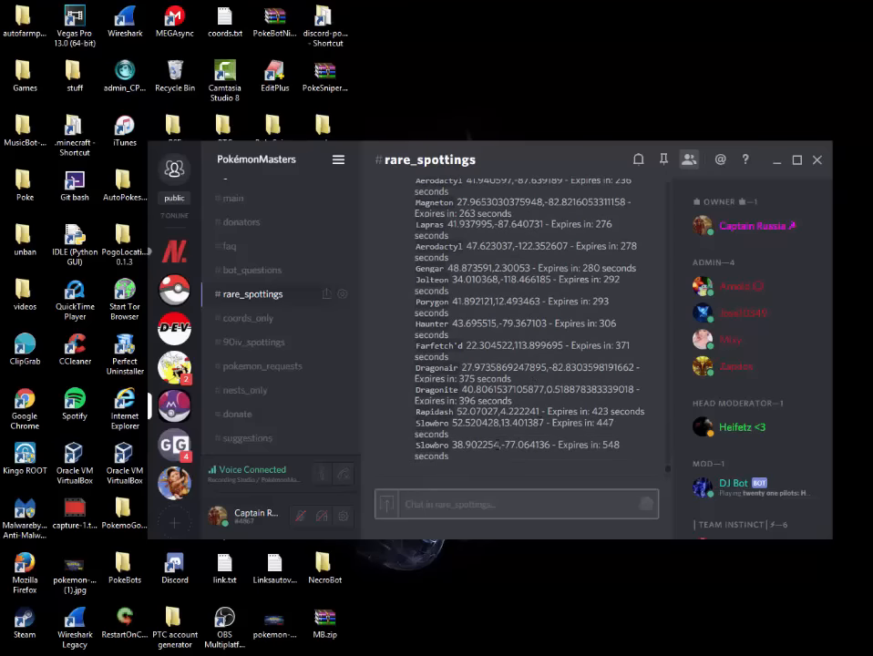
mouse_move(777, 165)
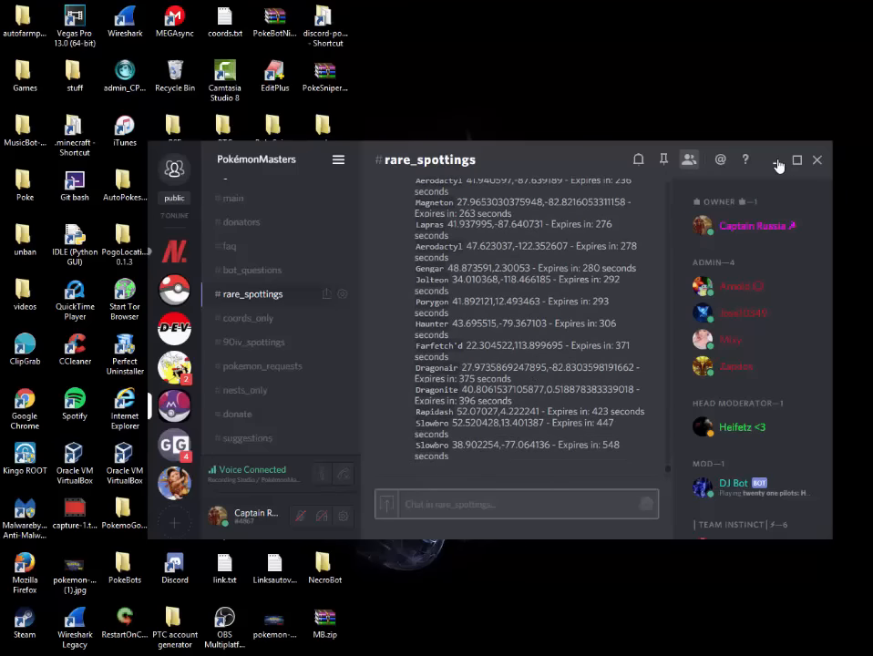
left_click(816, 159)
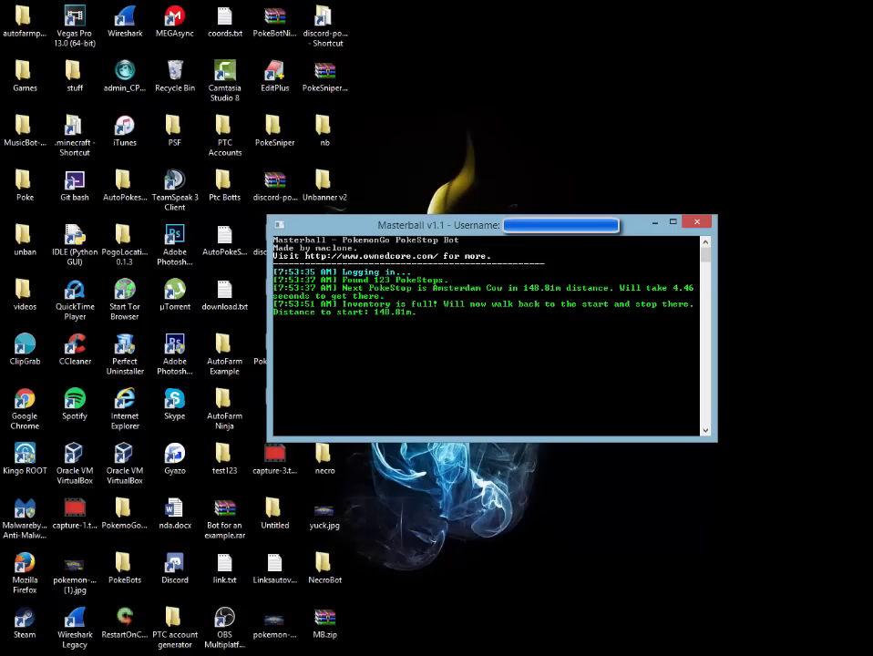